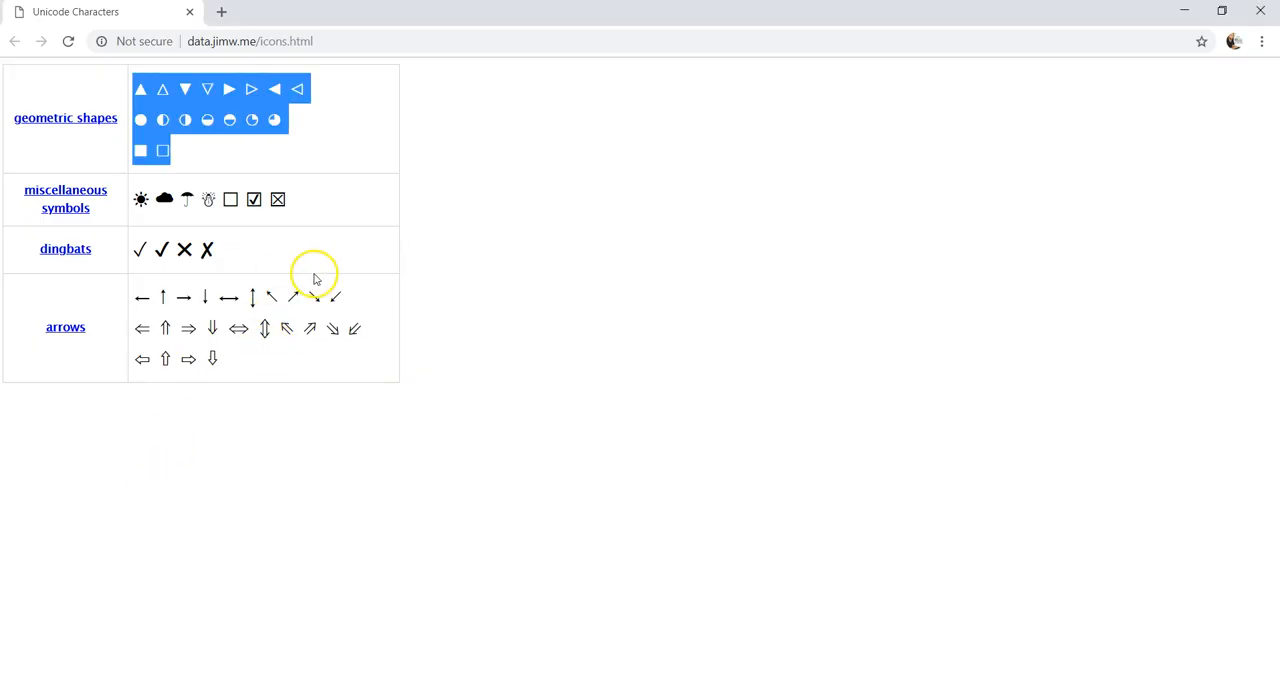
# - Select the Unicode symbol table on the icons page for copying
pyautogui.click(250, 41)
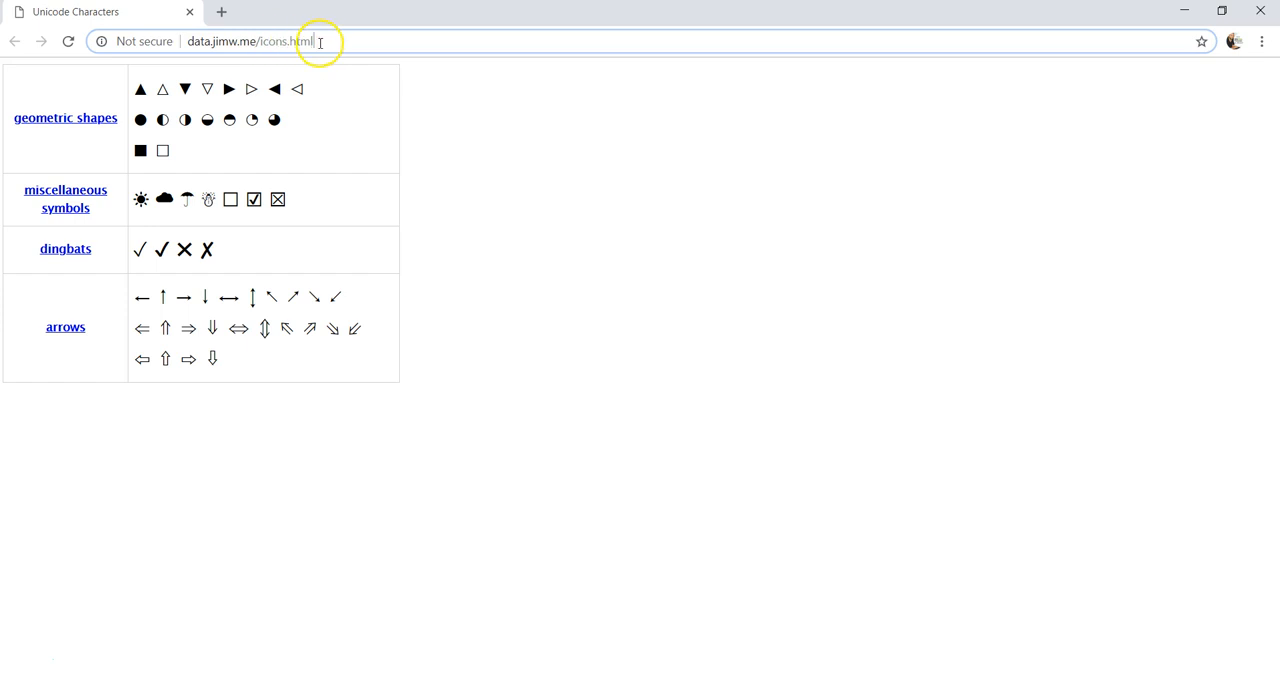
pyautogui.moveTo(387, 357)
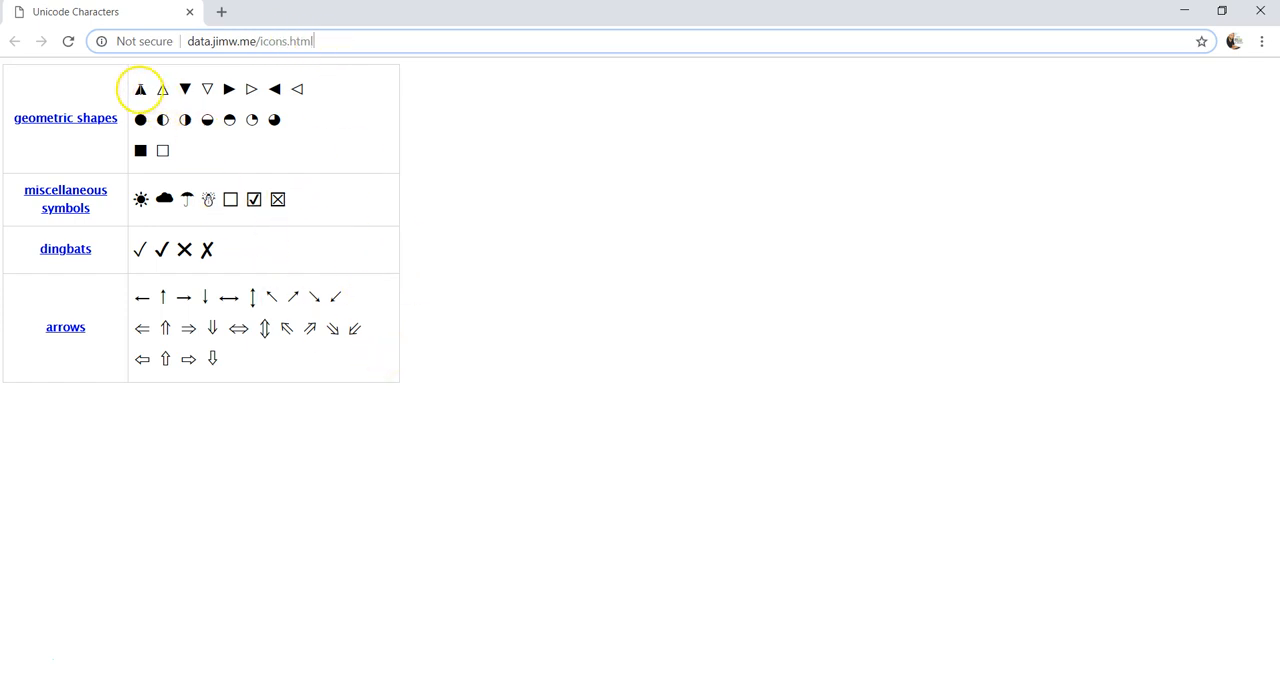
pyautogui.moveTo(140, 89); pyautogui.dragTo(185, 125)
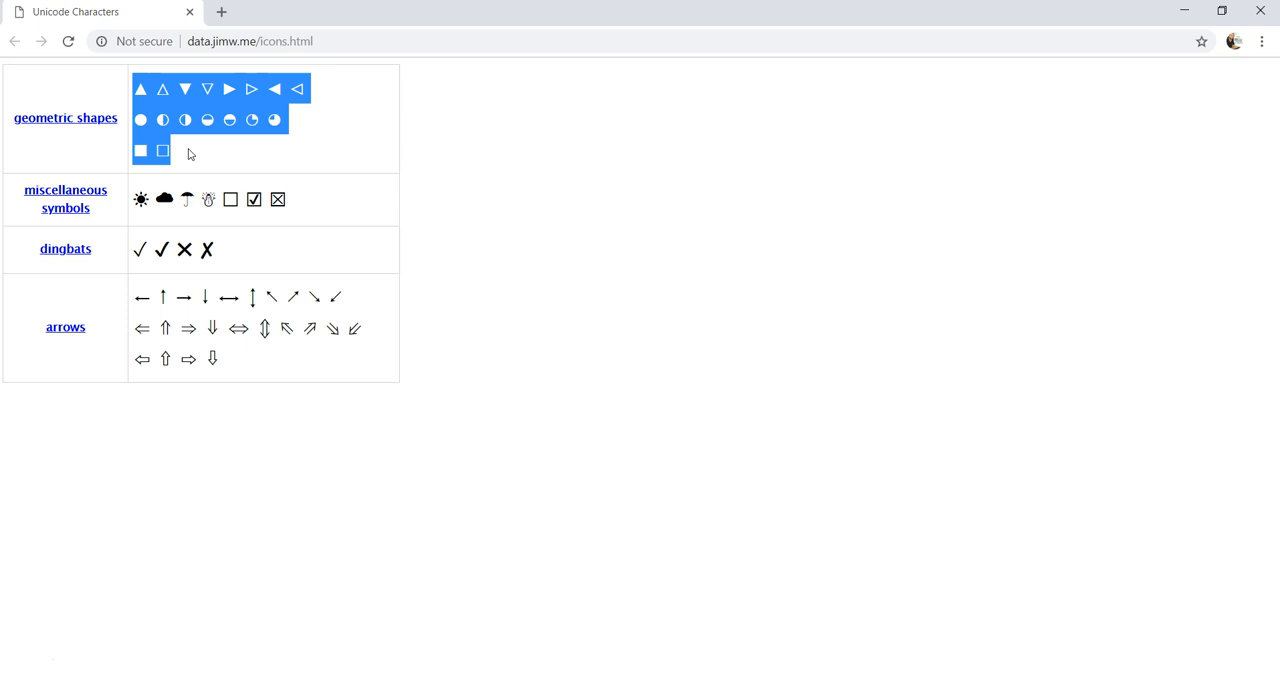
pyautogui.moveTo(33, 88)
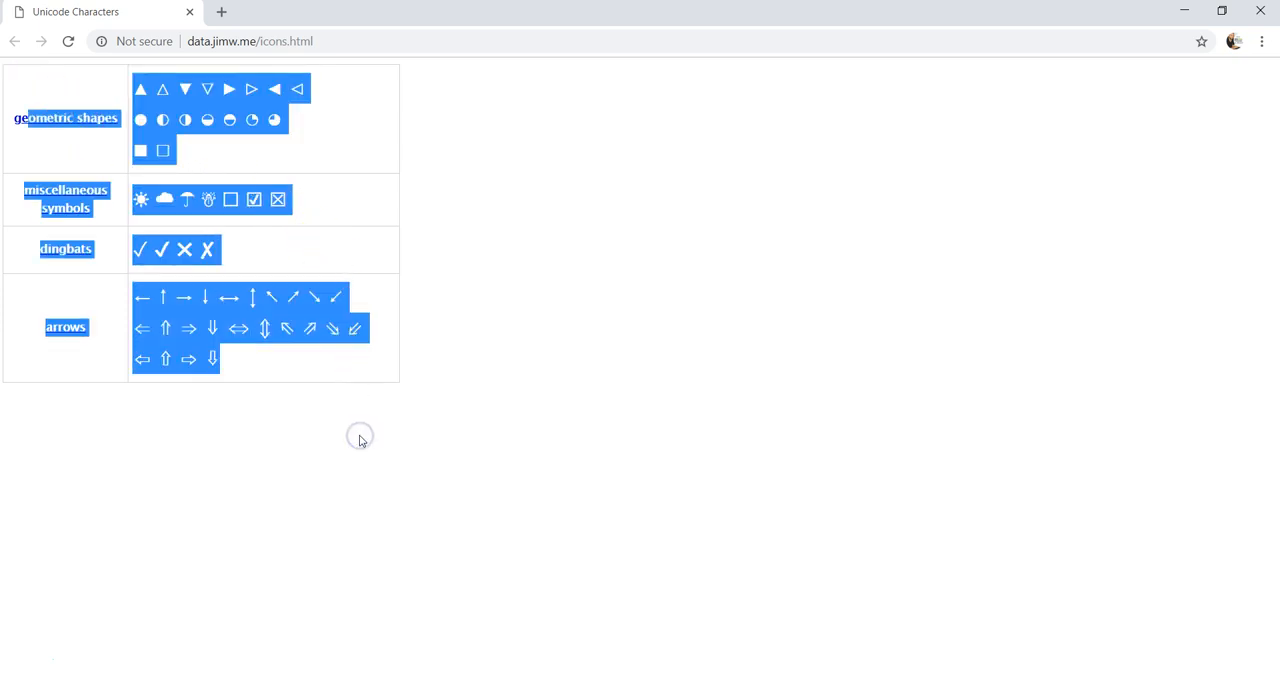
pyautogui.moveTo(648, 487)
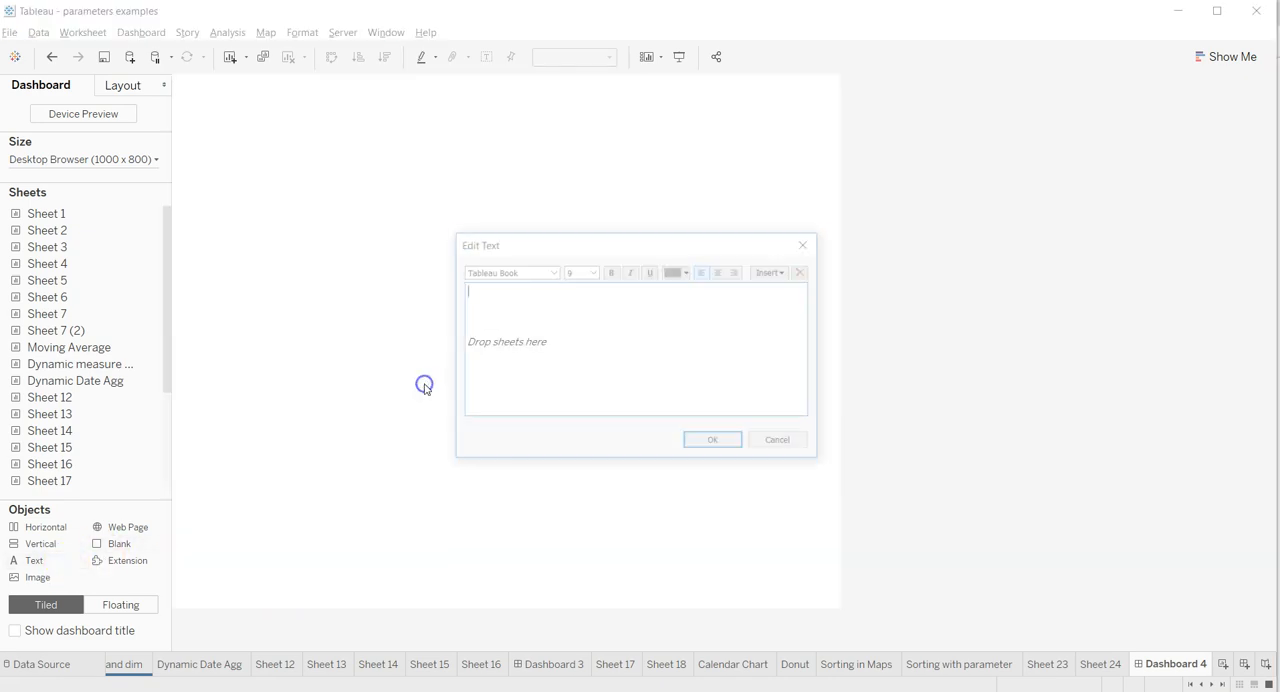
# - Paste the symbol table into Dashboard 4's text object in Lucida Sans Unicode
pyautogui.click(771, 271)
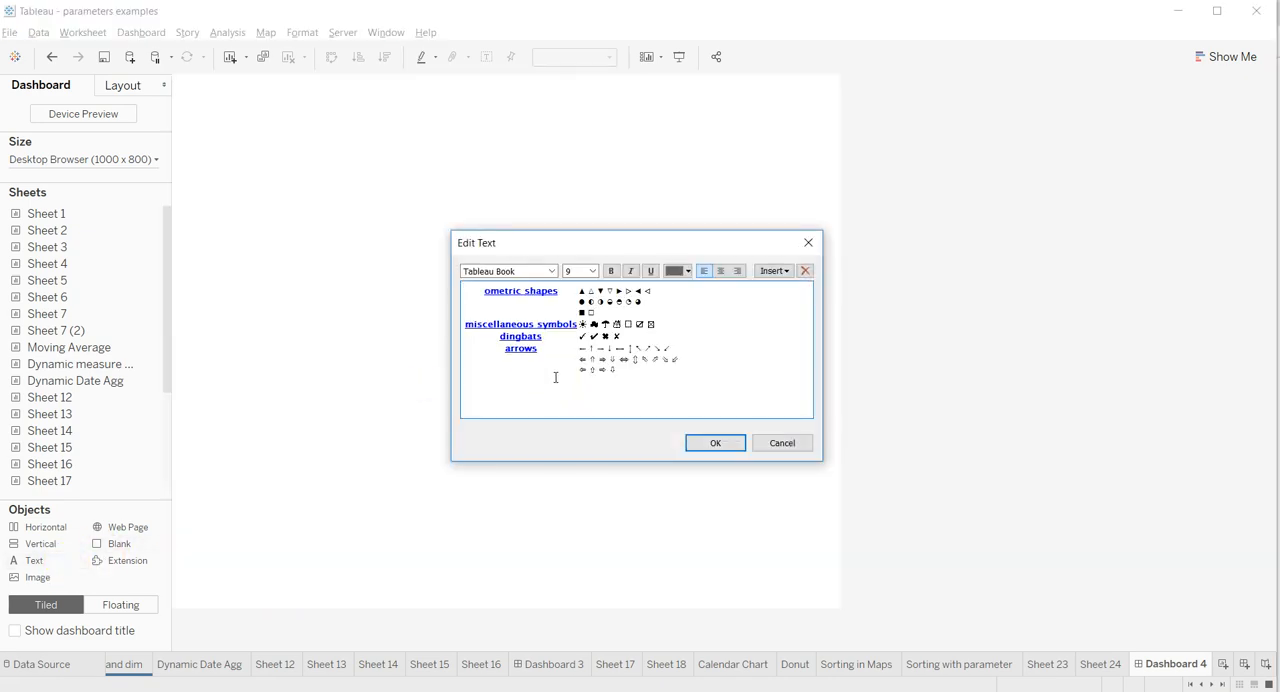
pyautogui.moveTo(715, 443)
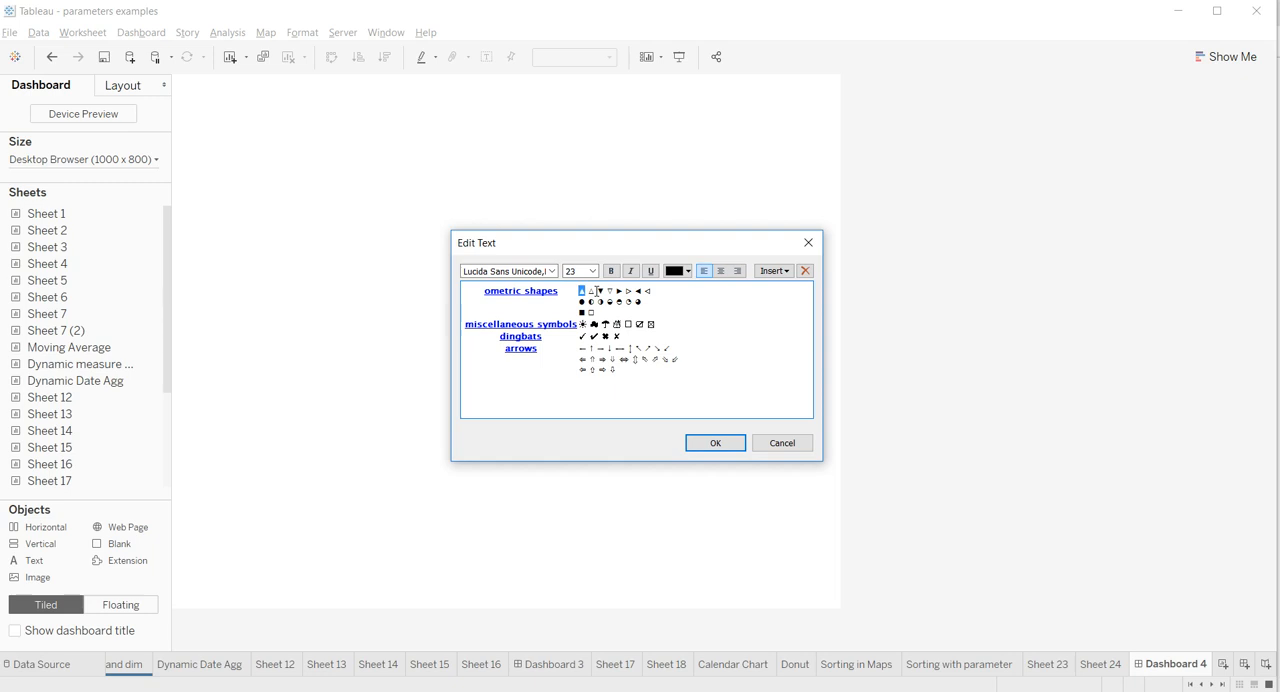
pyautogui.moveTo(708, 477)
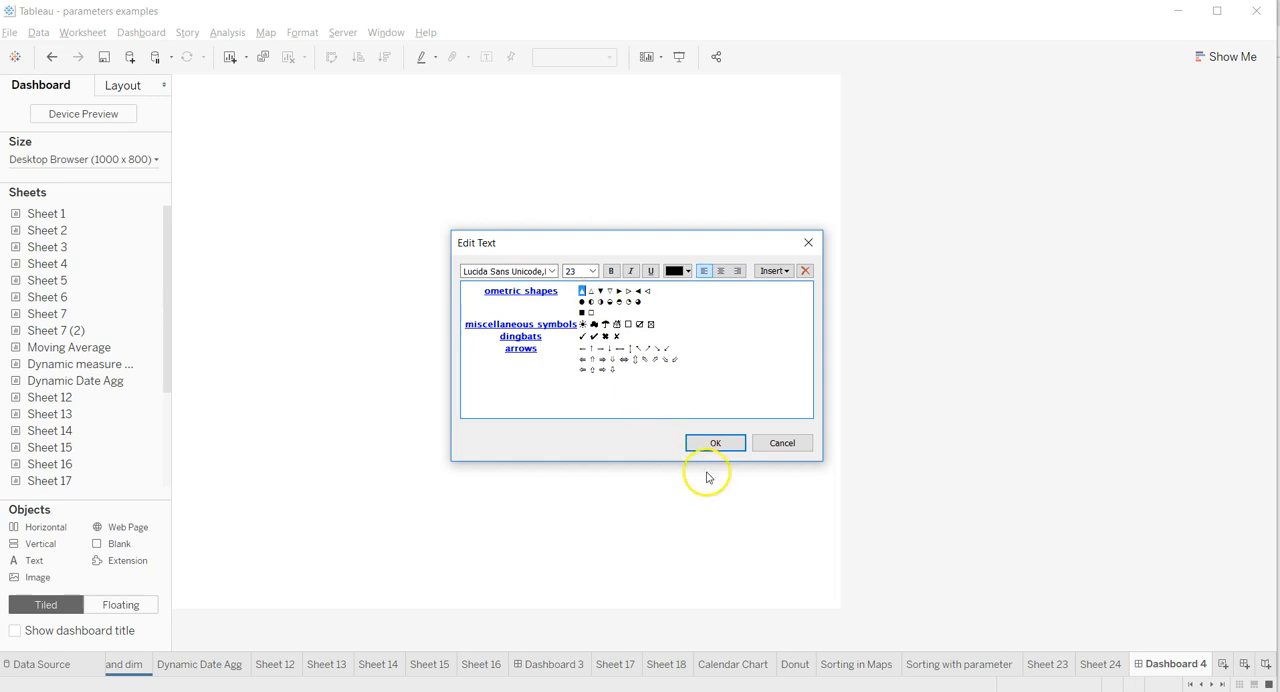
pyautogui.click(715, 443)
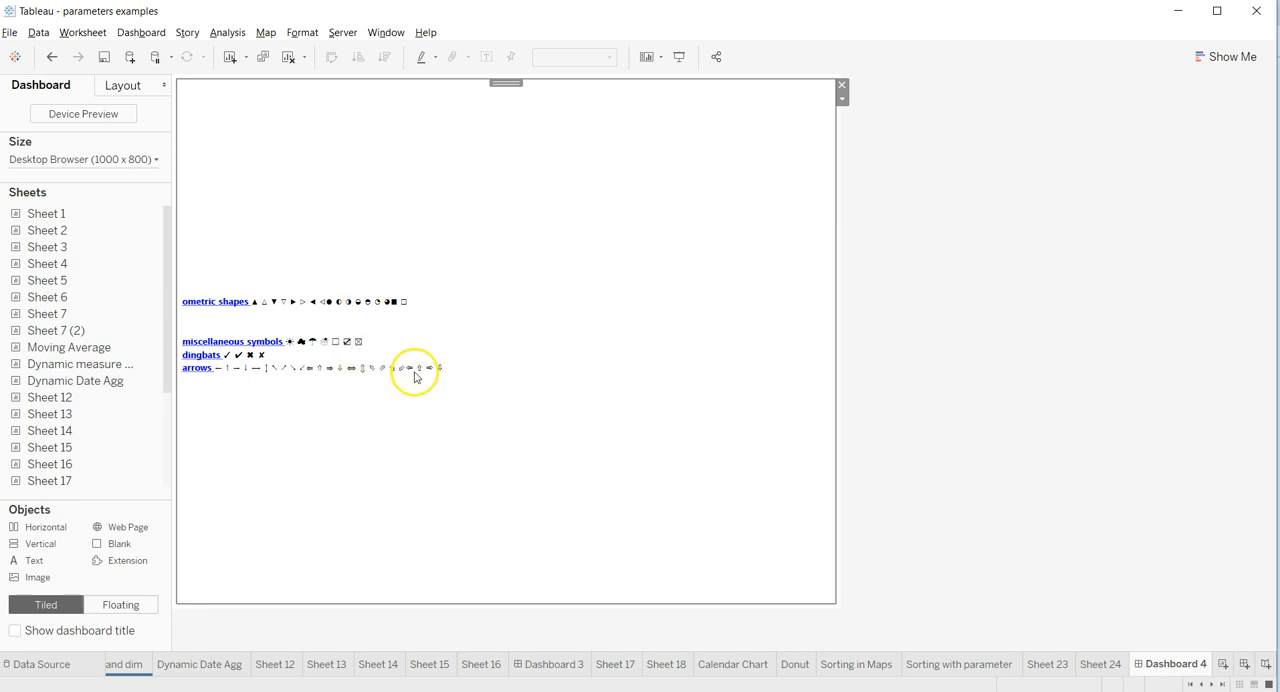
pyautogui.moveTo(393, 473)
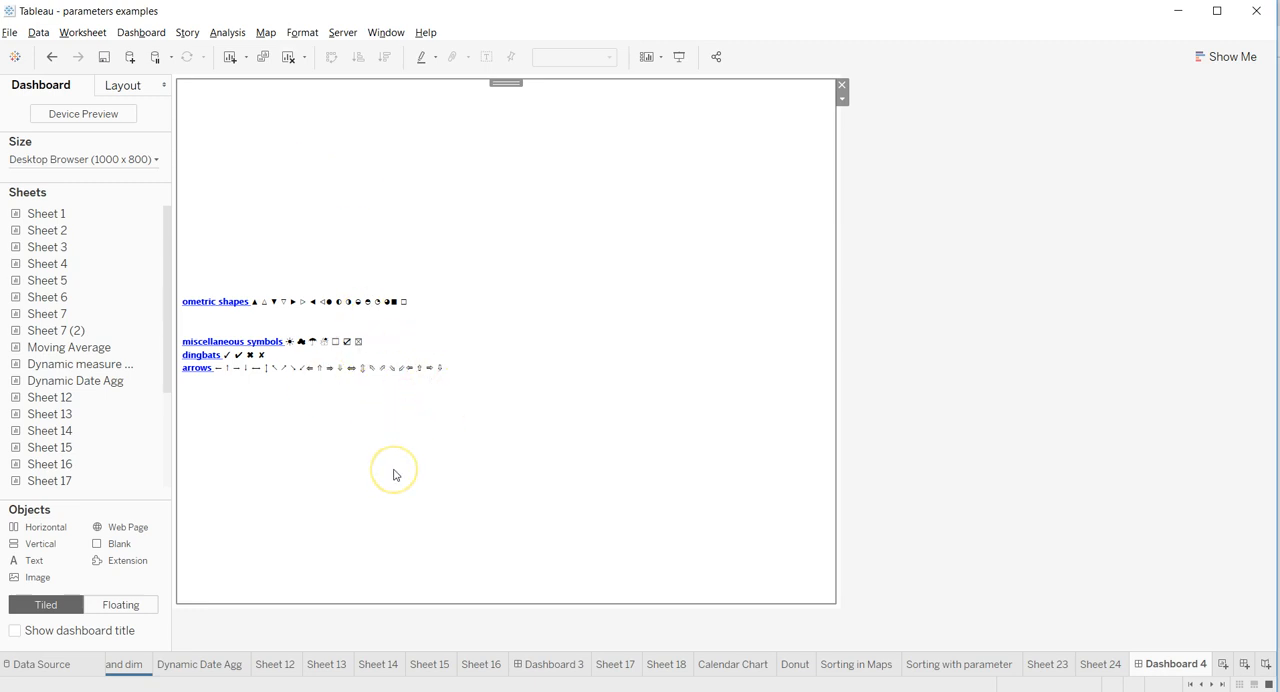
pyautogui.moveTo(253, 307)
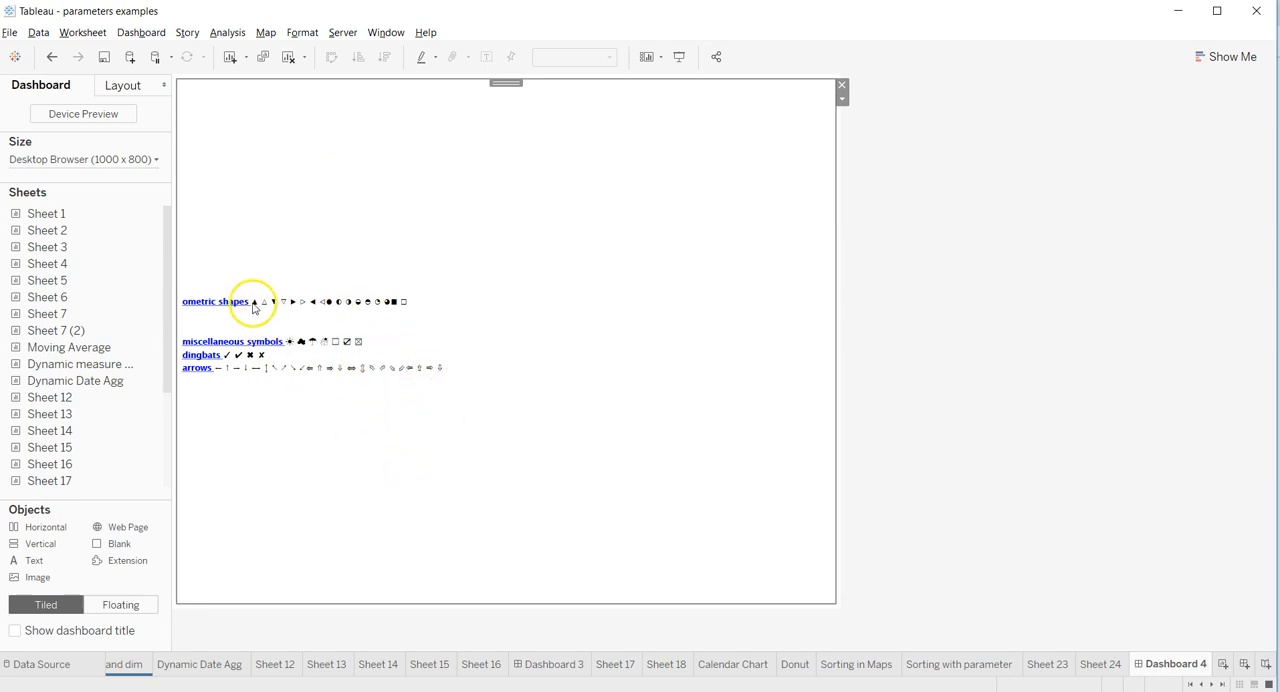
# - Shrink the dashboard symbol text's font size and spacing, then switch to Sheet 12
pyautogui.doubleClick(290, 330)
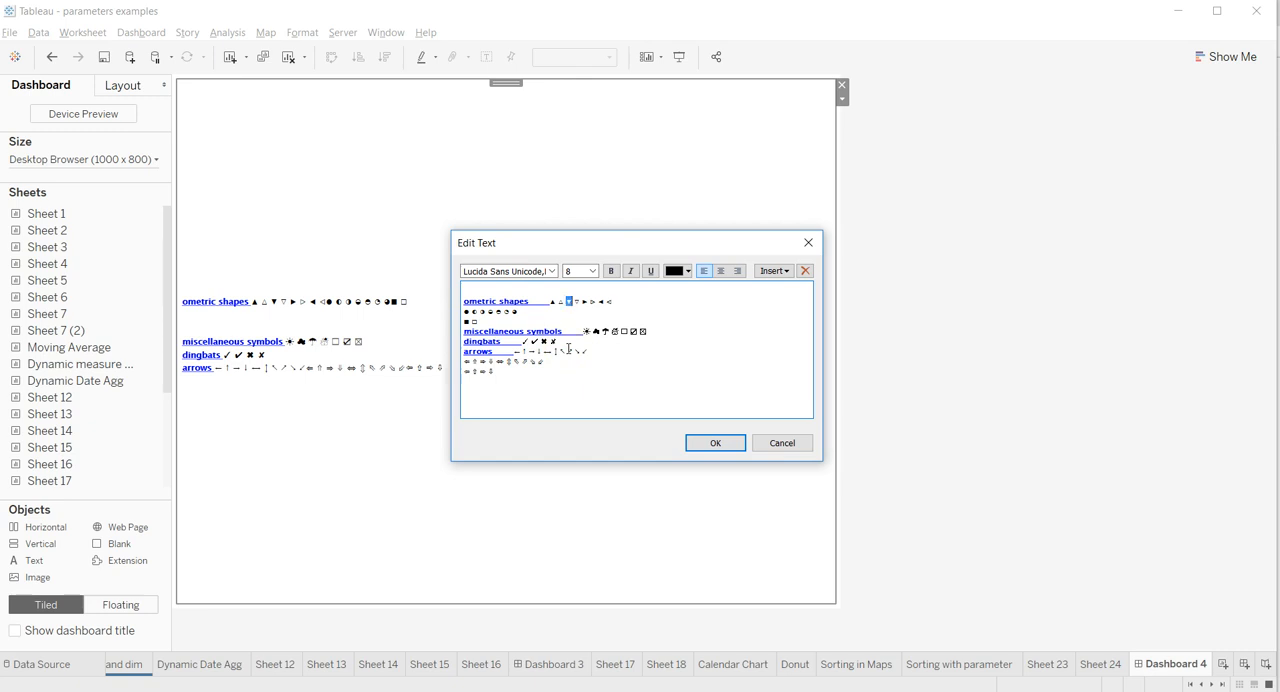
pyautogui.click(715, 443)
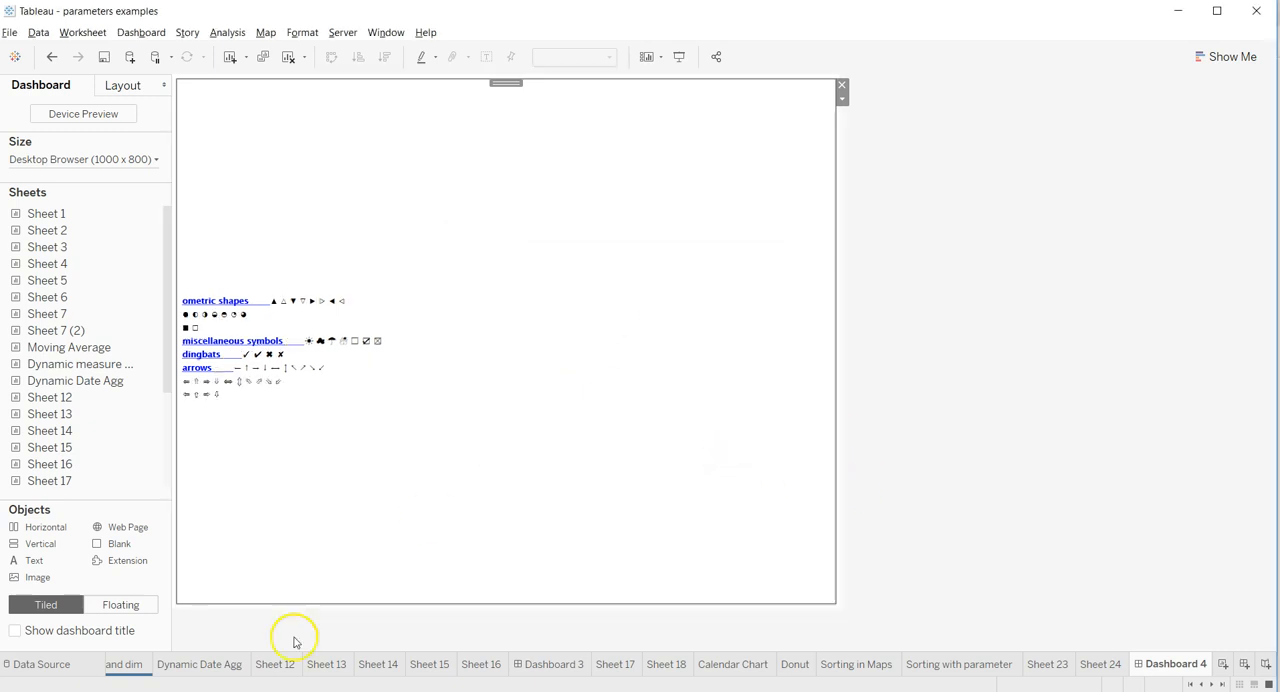
pyautogui.click(275, 664)
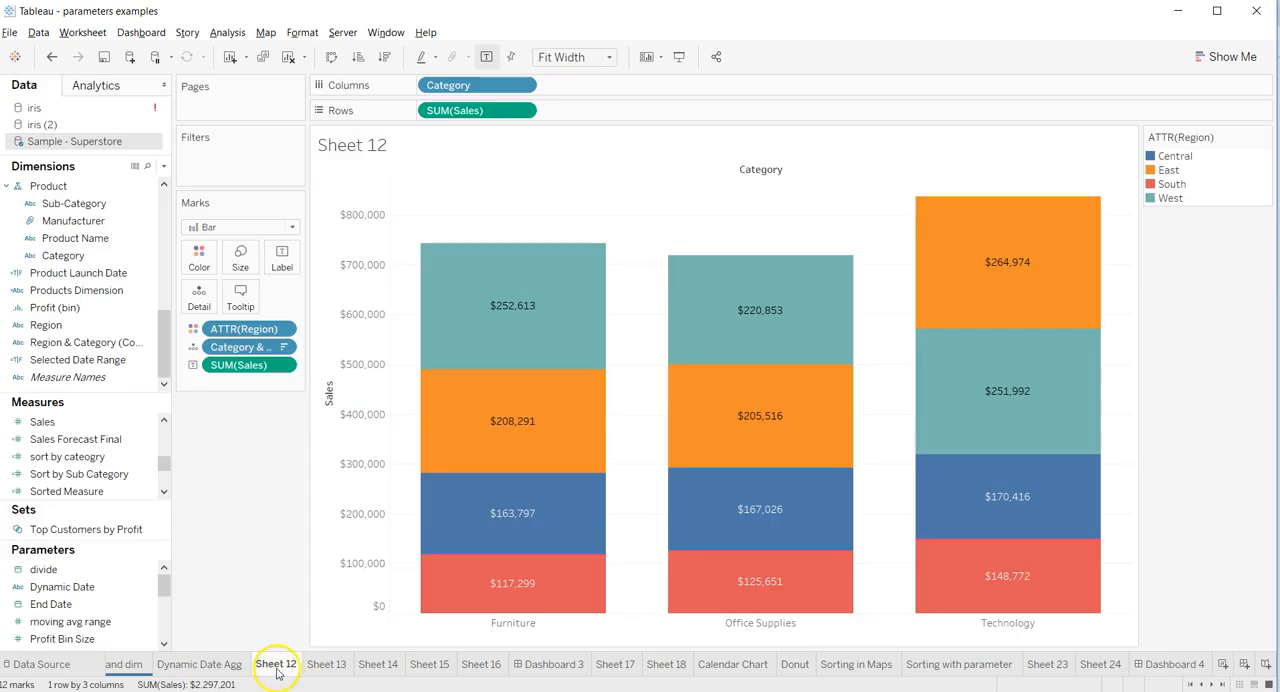
# - Add a large ▼ in Lucida Sans Unicode before the Sheet 12 title
pyautogui.doubleClick(352, 145)
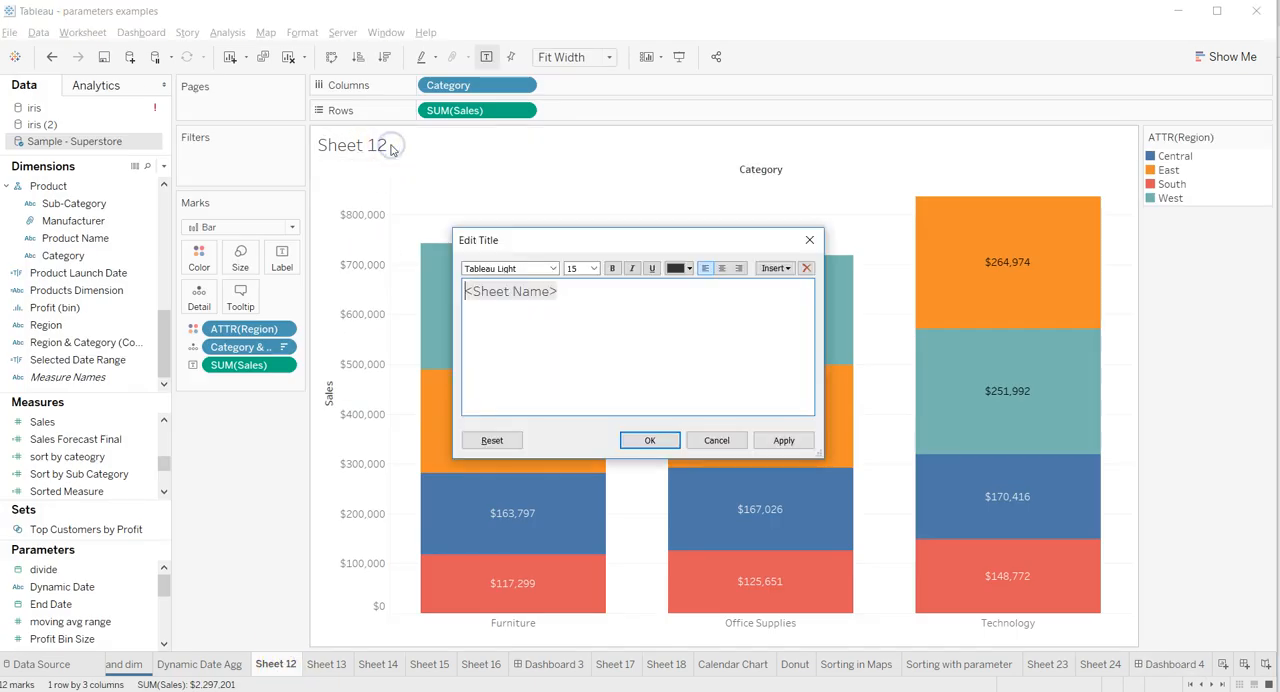
pyautogui.moveTo(572, 357)
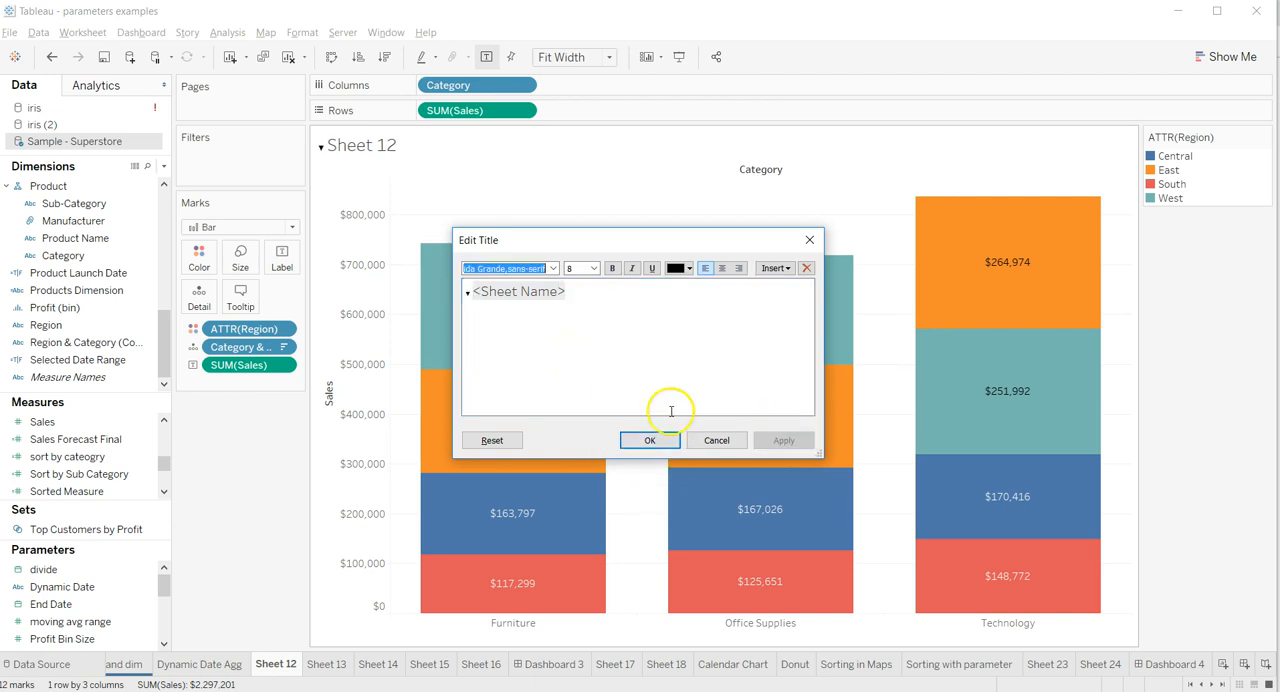
pyautogui.moveTo(438, 295)
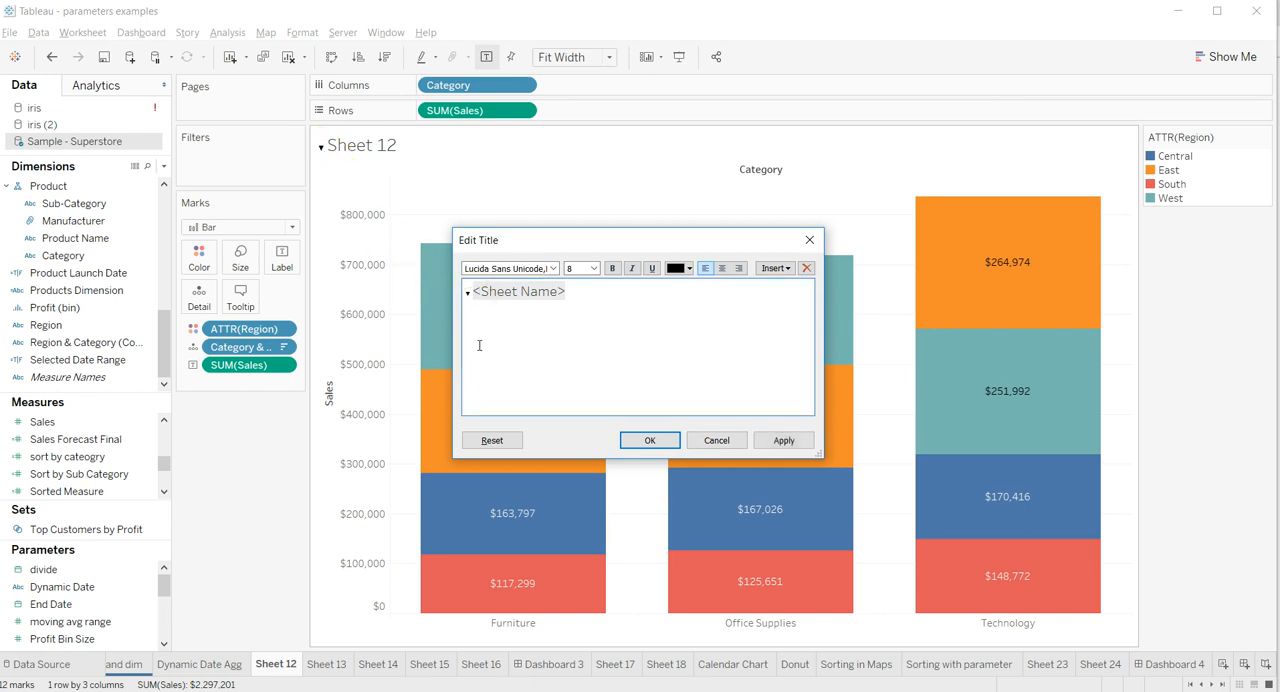
pyautogui.click(595, 268)
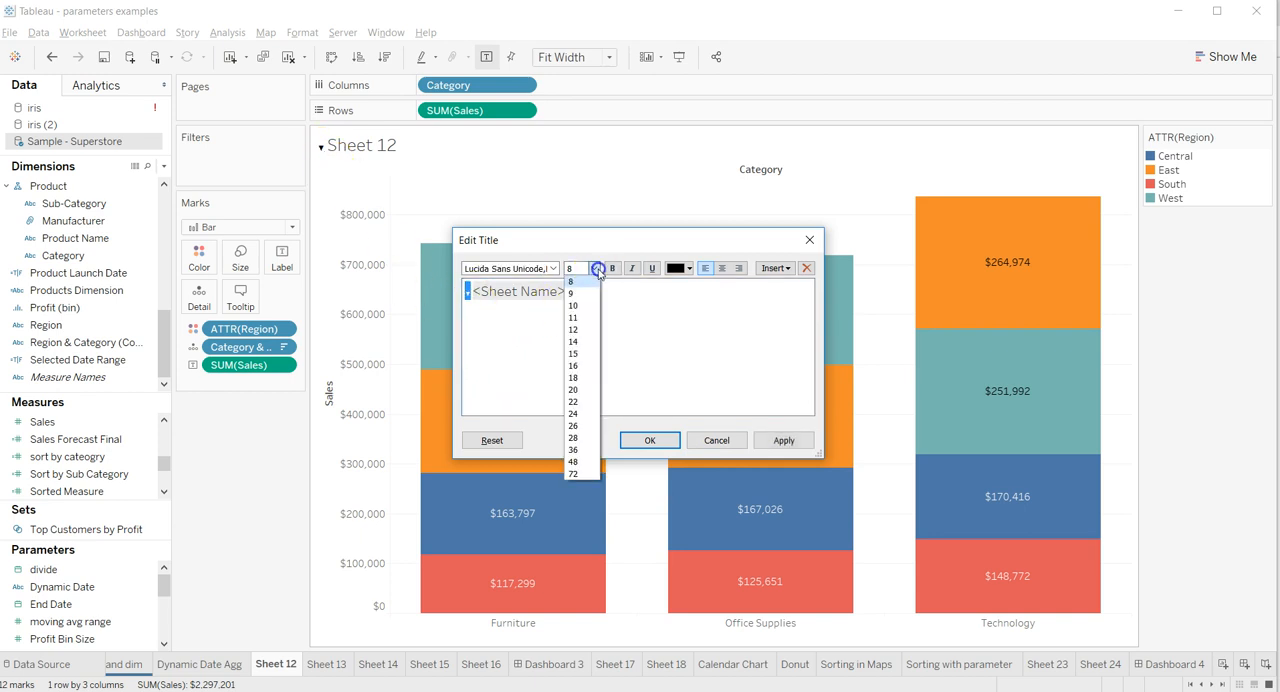
pyautogui.click(573, 353)
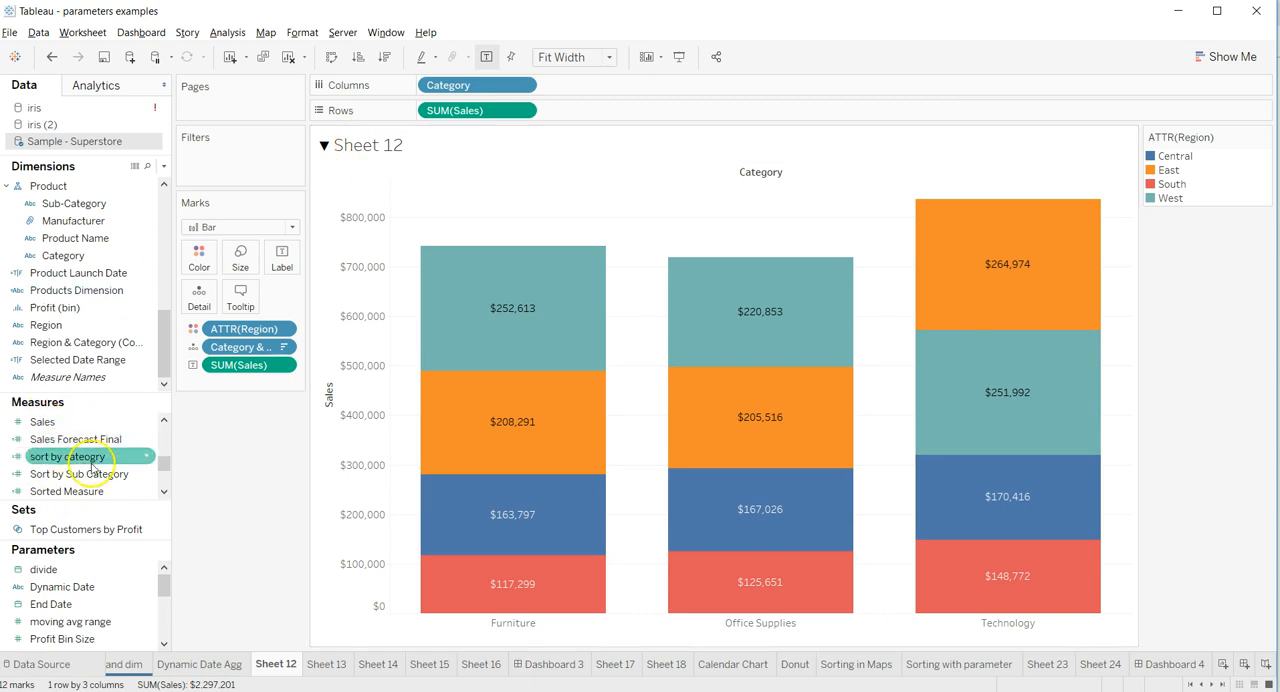
pyautogui.moveTo(42, 421)
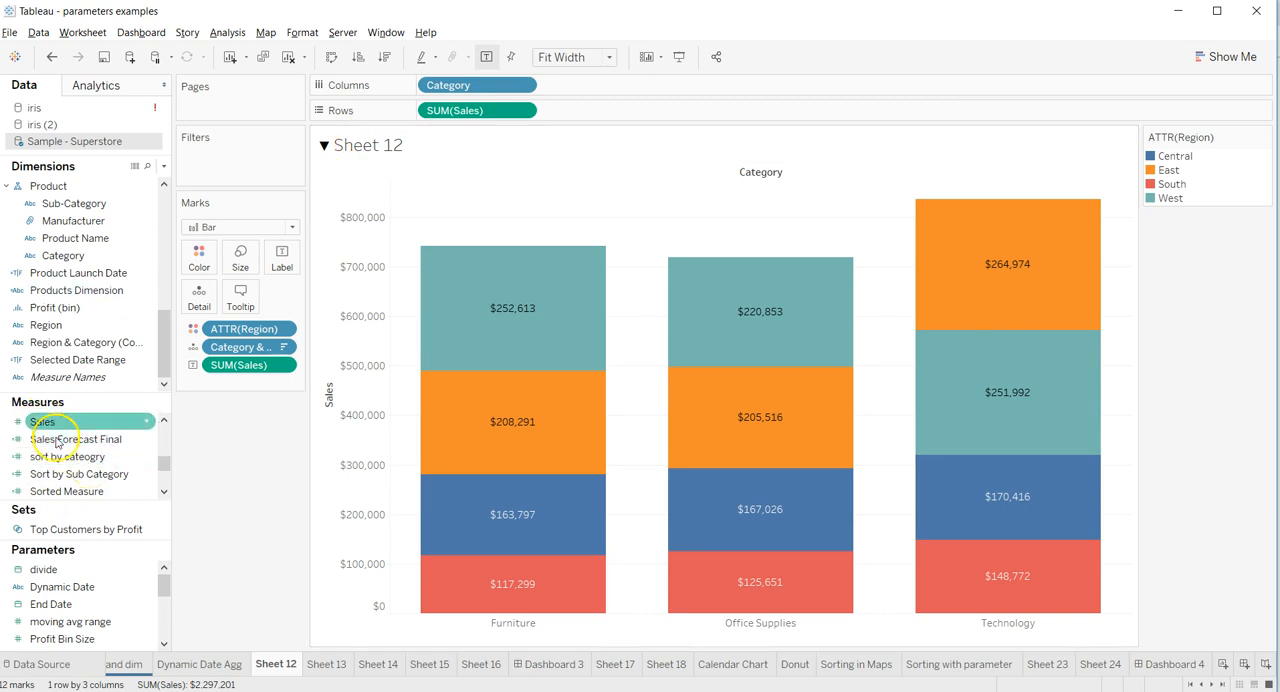
pyautogui.moveTo(647, 548)
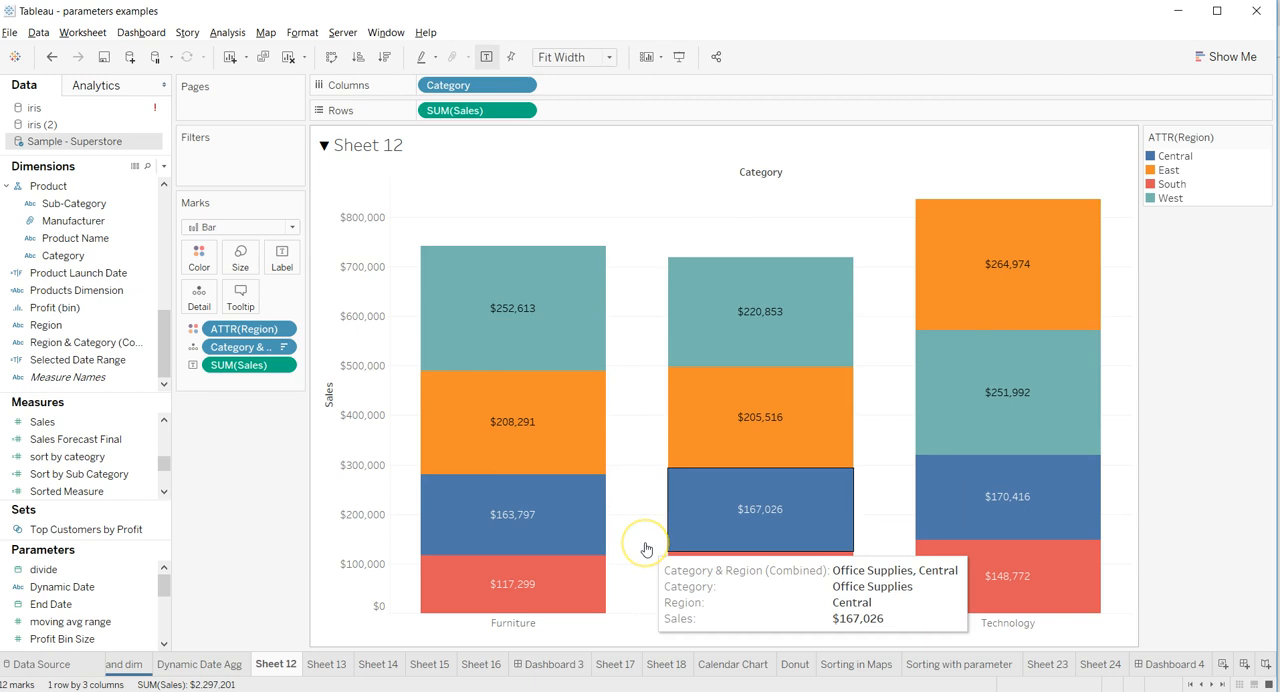
pyautogui.moveTo(647, 550)
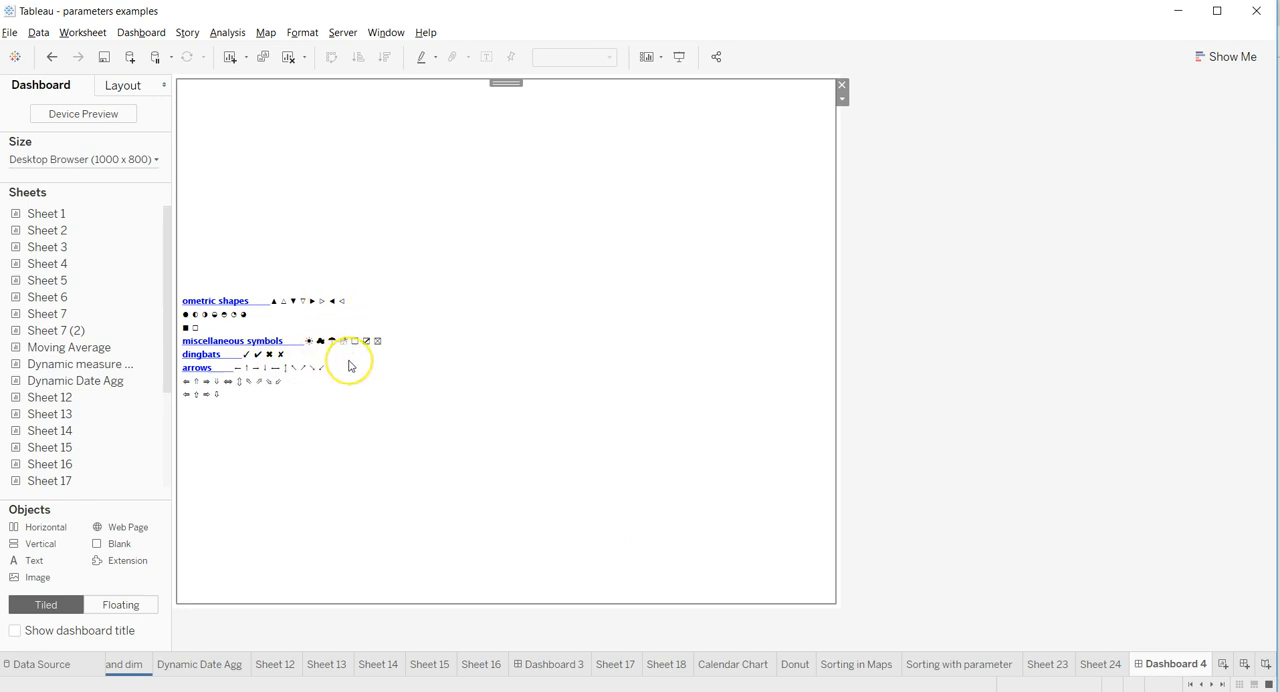
pyautogui.moveTo(348, 395)
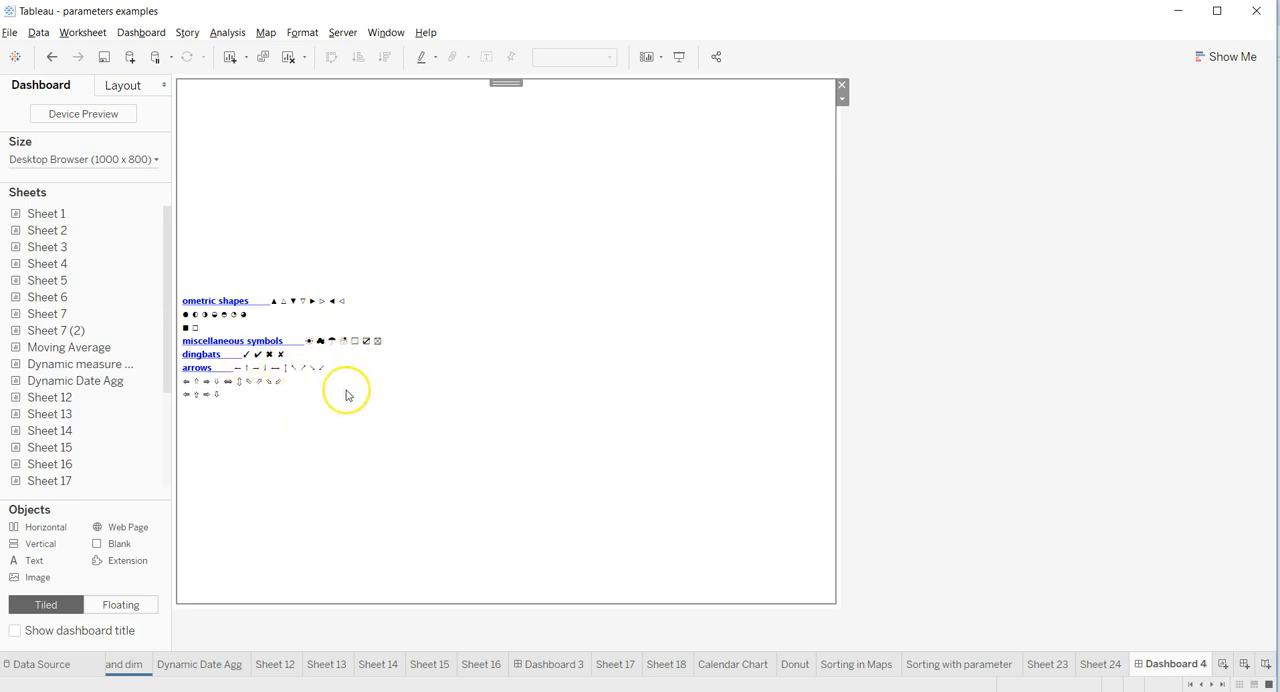
pyautogui.moveTo(347, 394)
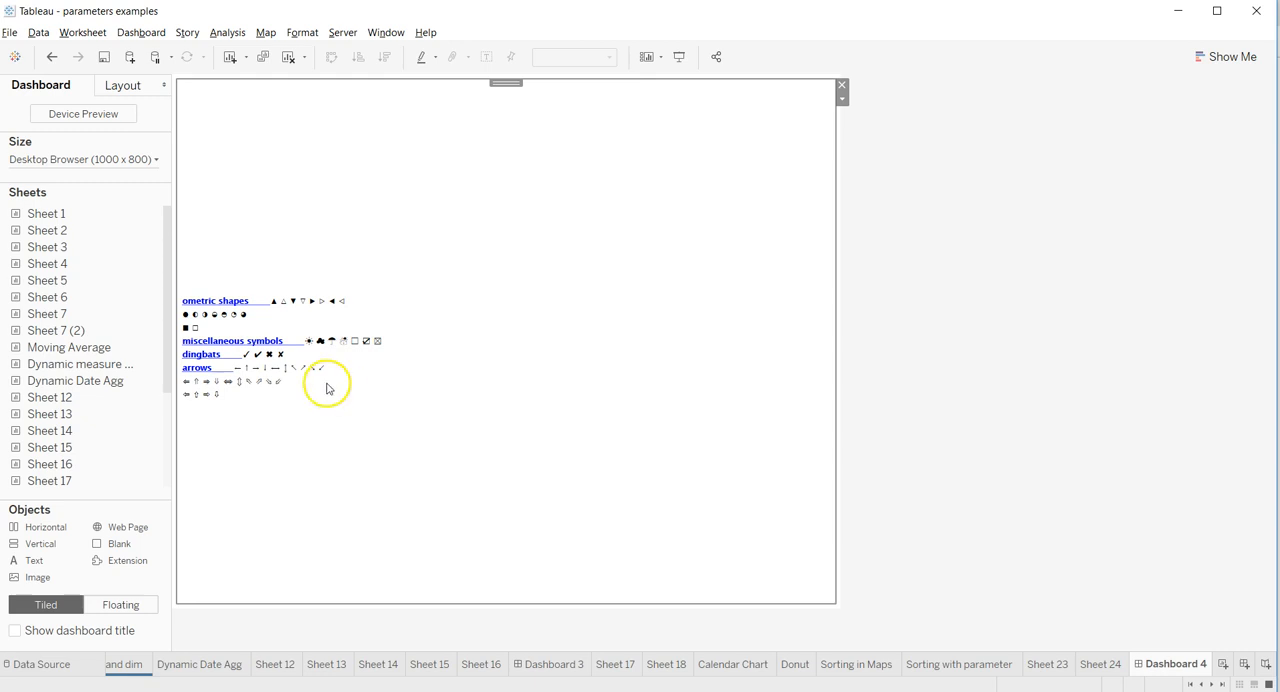
pyautogui.moveTo(225, 387)
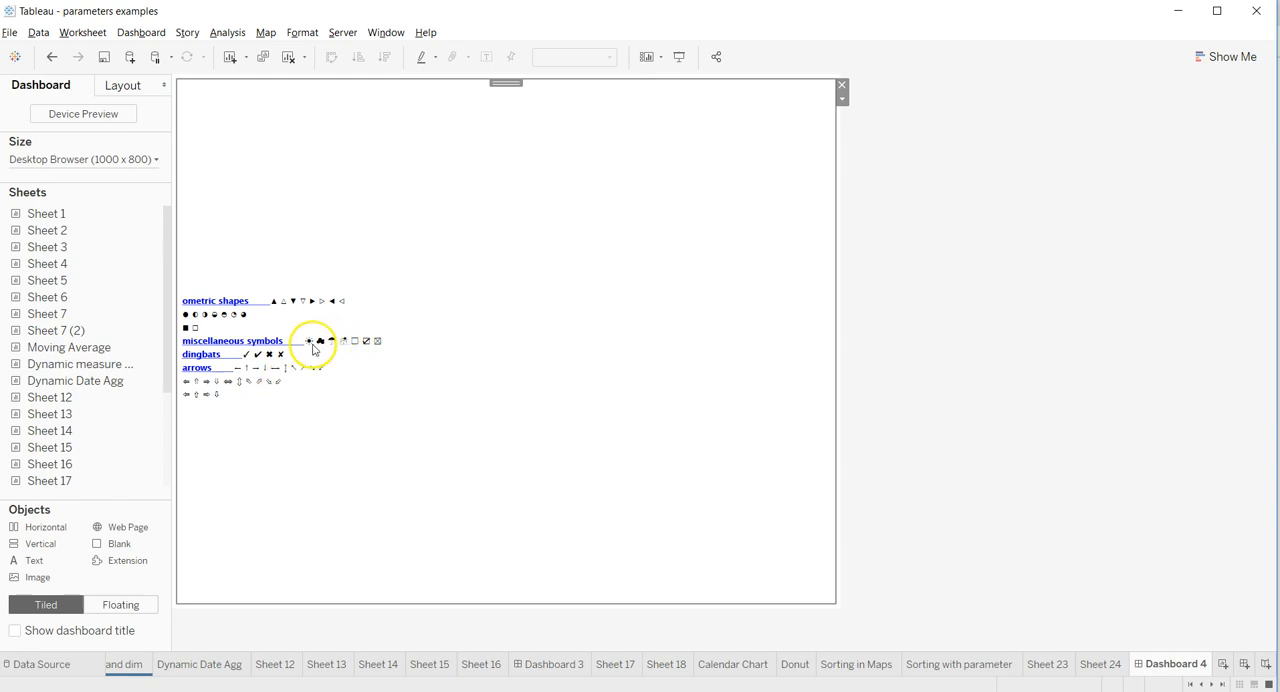
pyautogui.moveTo(366, 354)
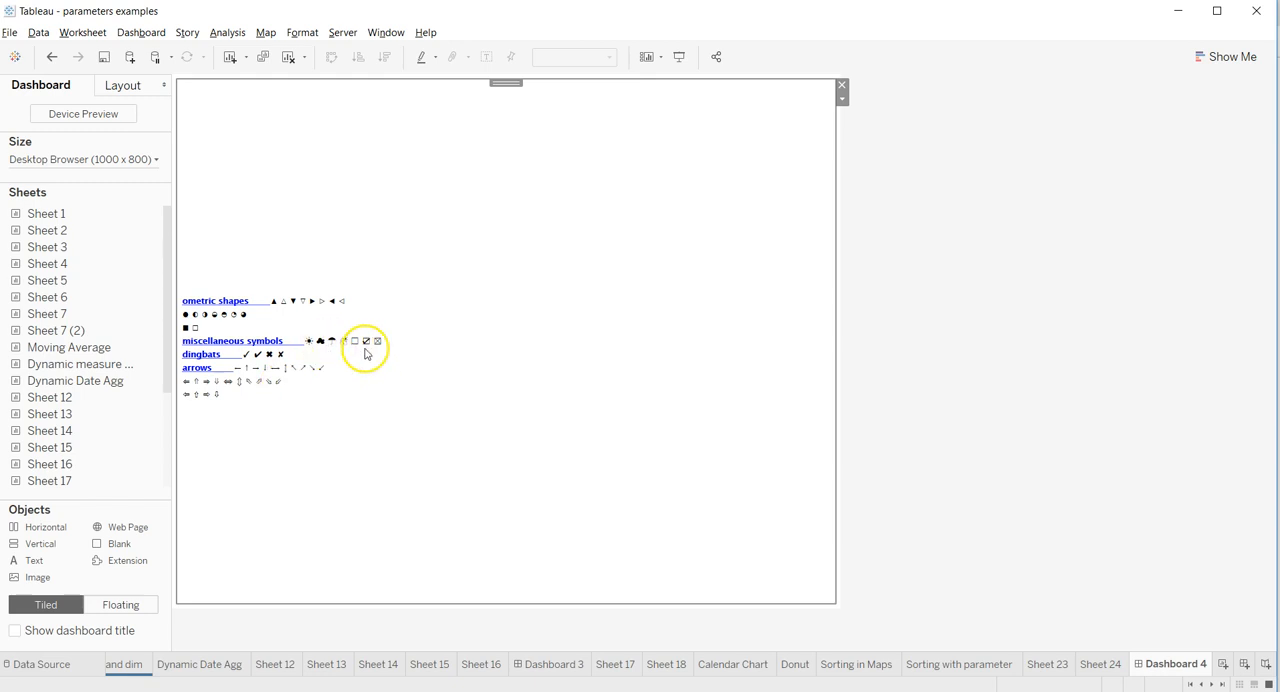